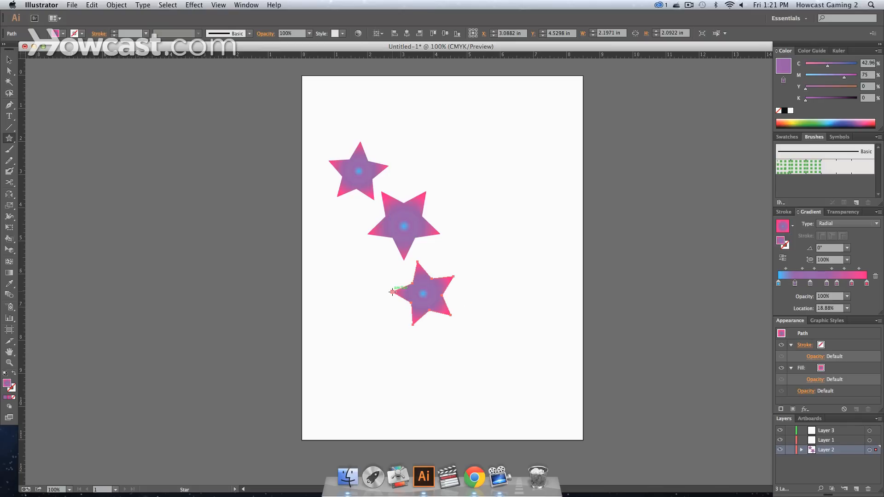
# - Select the newly drawn third gradient star with the Selection tool
pyautogui.click(423, 293)
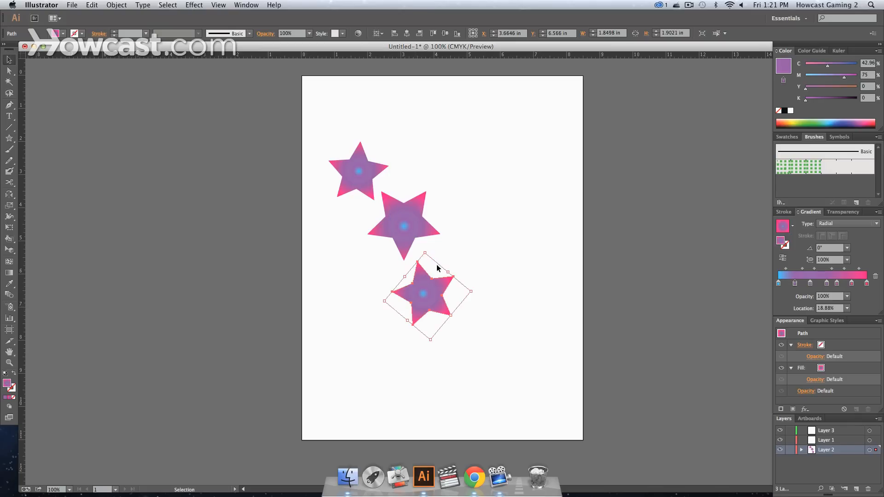